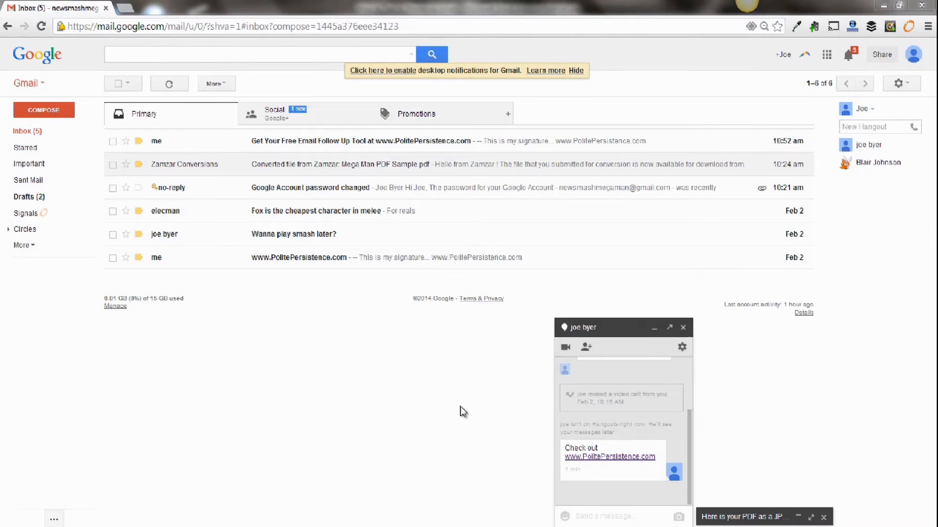
mouse_move(532, 391)
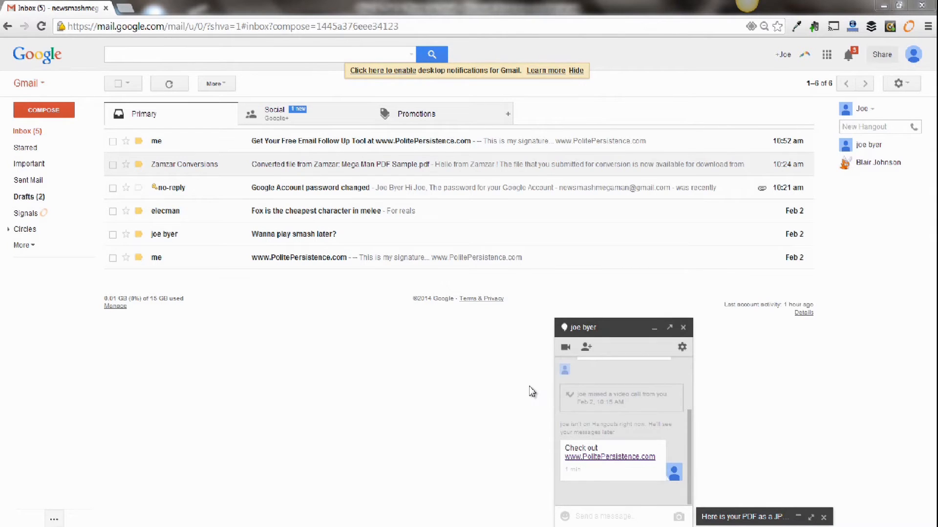
mouse_move(600, 335)
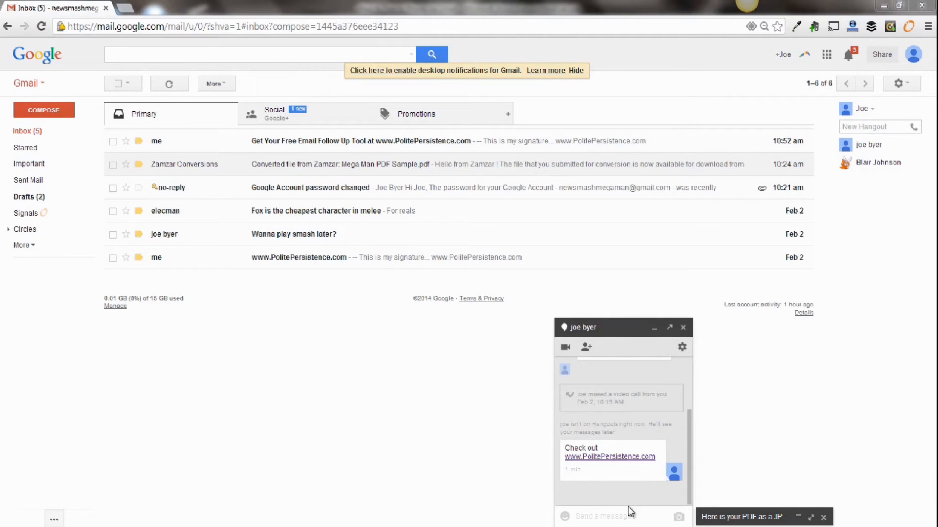
mouse_move(597, 353)
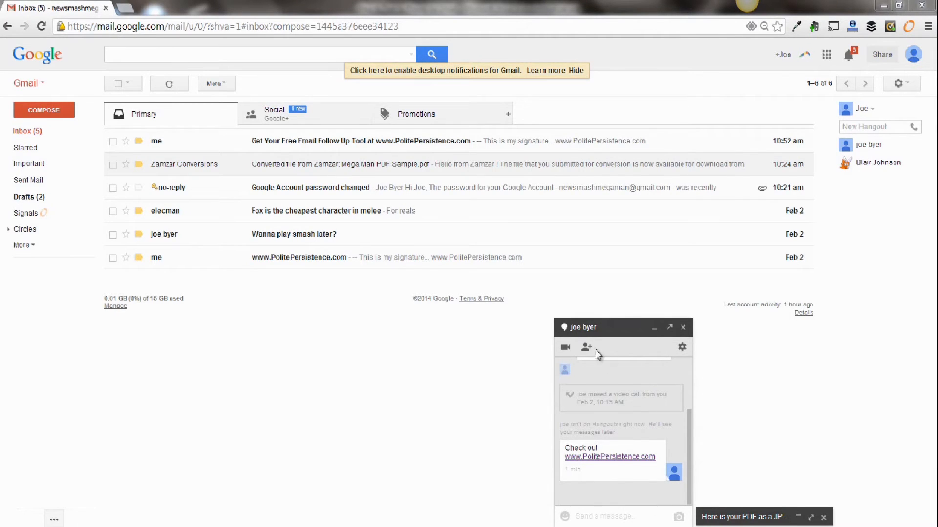
mouse_move(682, 347)
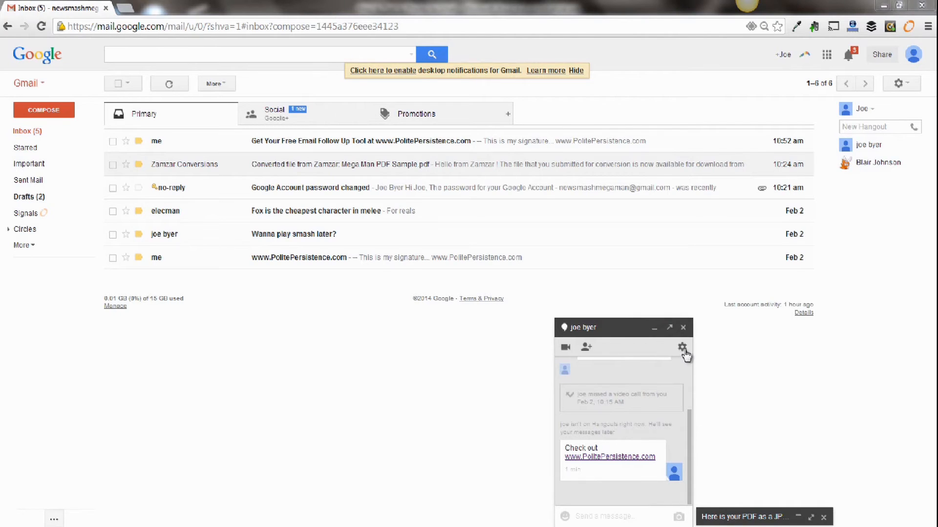
mouse_move(828, 169)
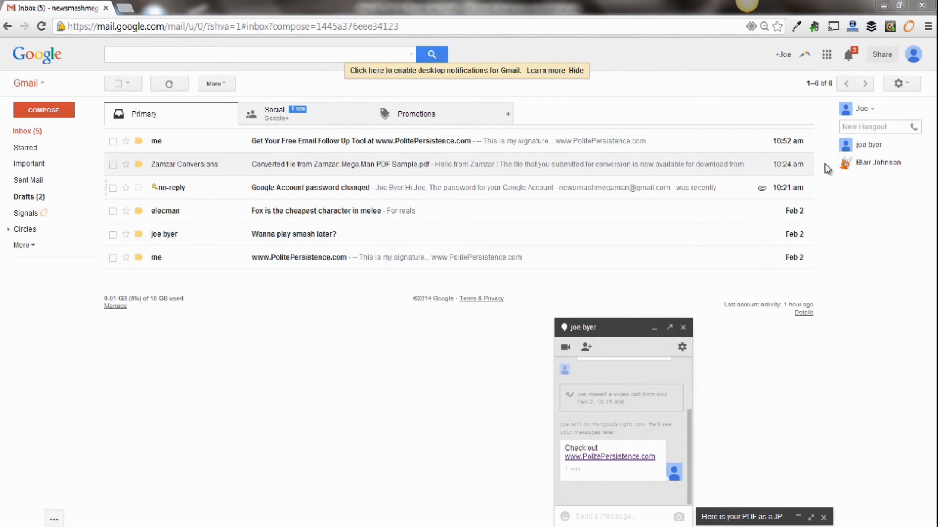
Step: Reach Gmail's General settings page (language, page size) from the gear menu
click(898, 83)
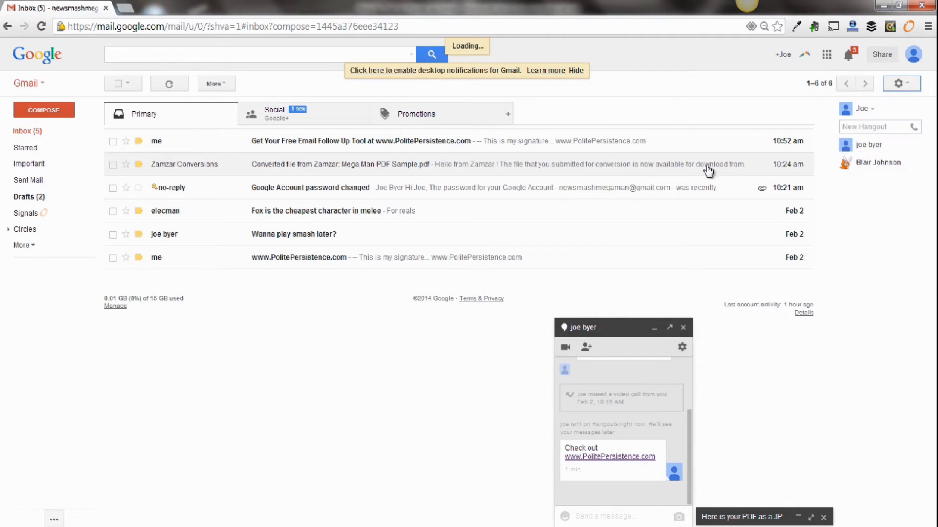
click(896, 83)
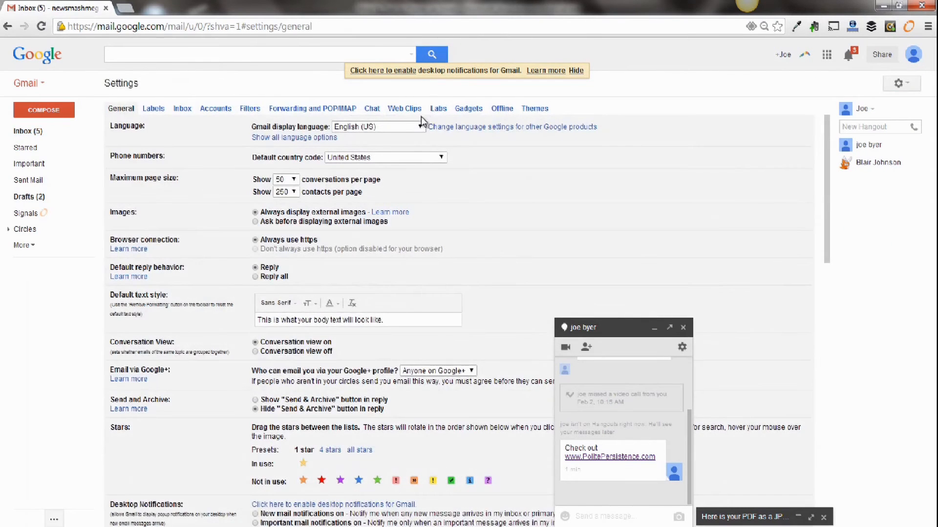
click(438, 109)
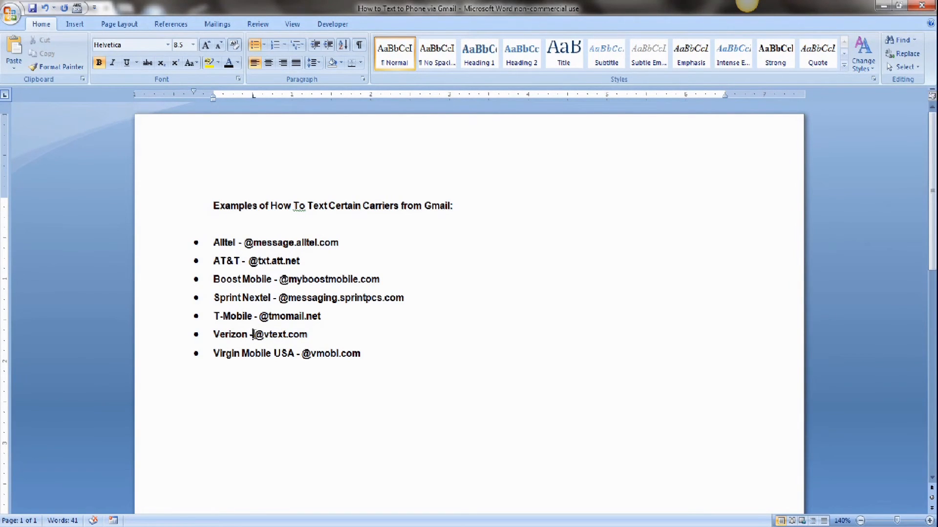
double_click(278, 334)
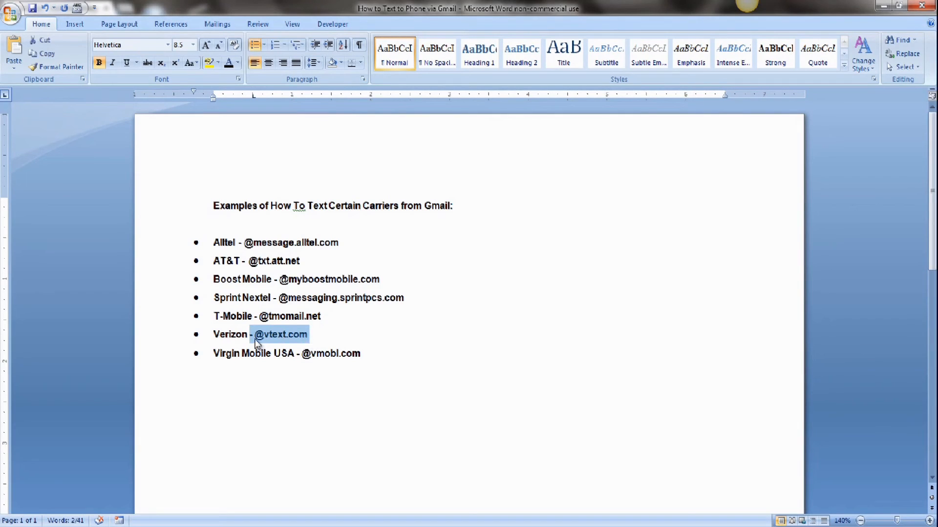